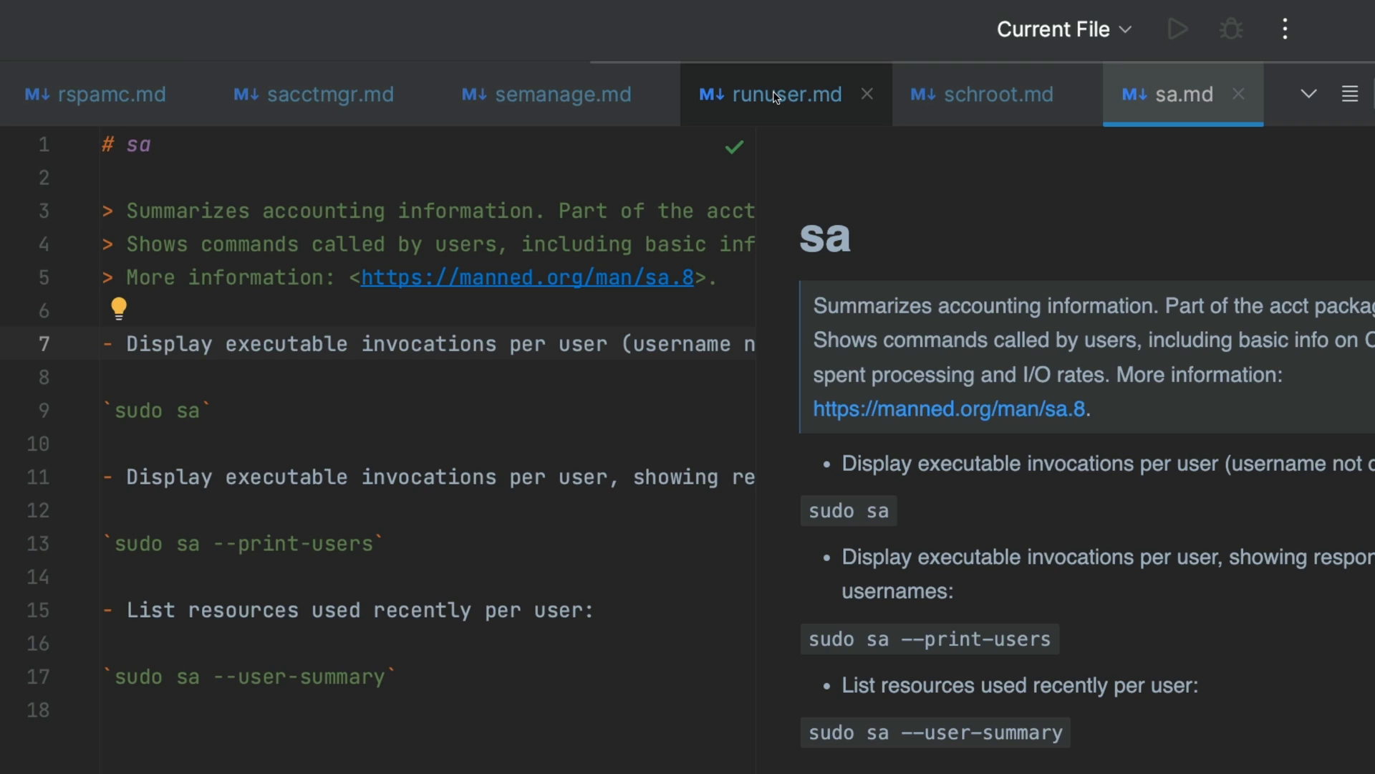
# - Open schroot.md from Recent Files, then reopen the recent files list
pyautogui.click(324, 344)
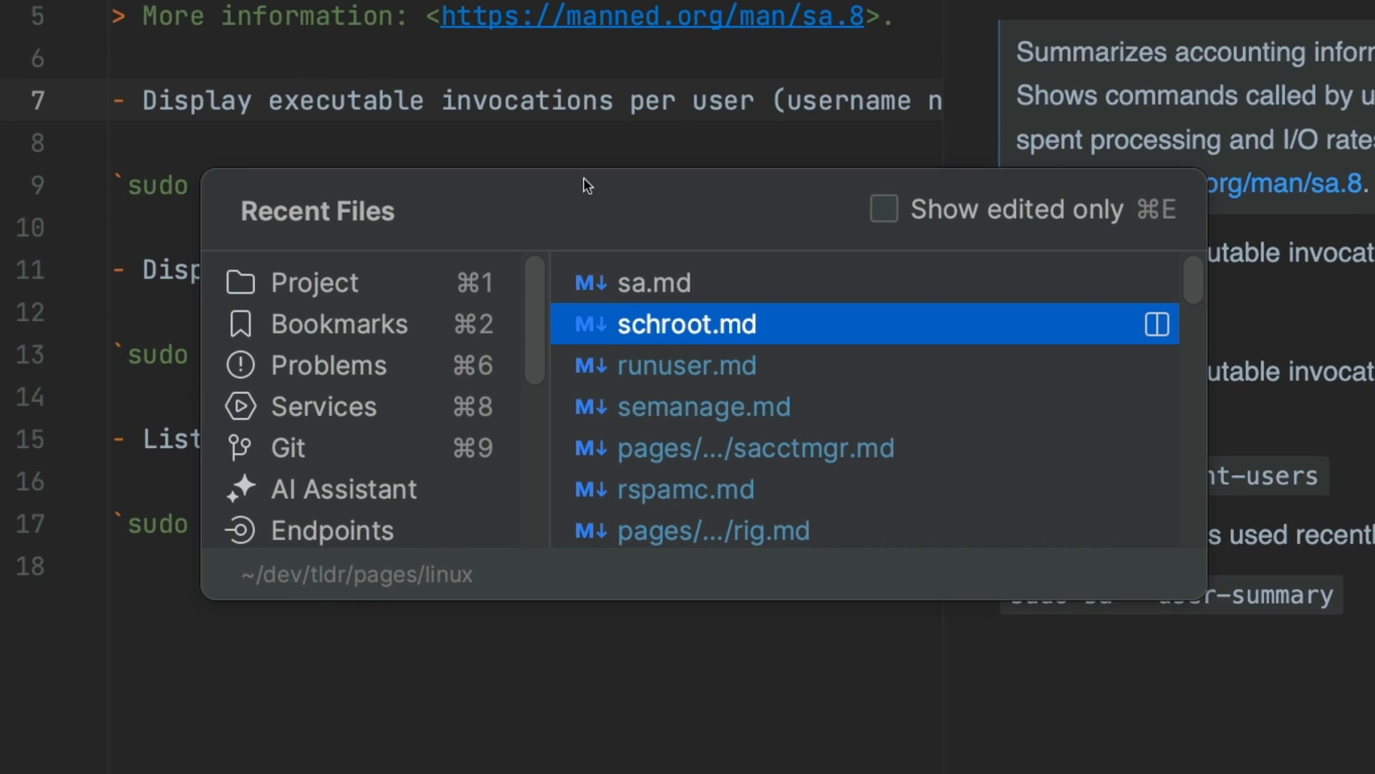
pyautogui.moveTo(708, 470)
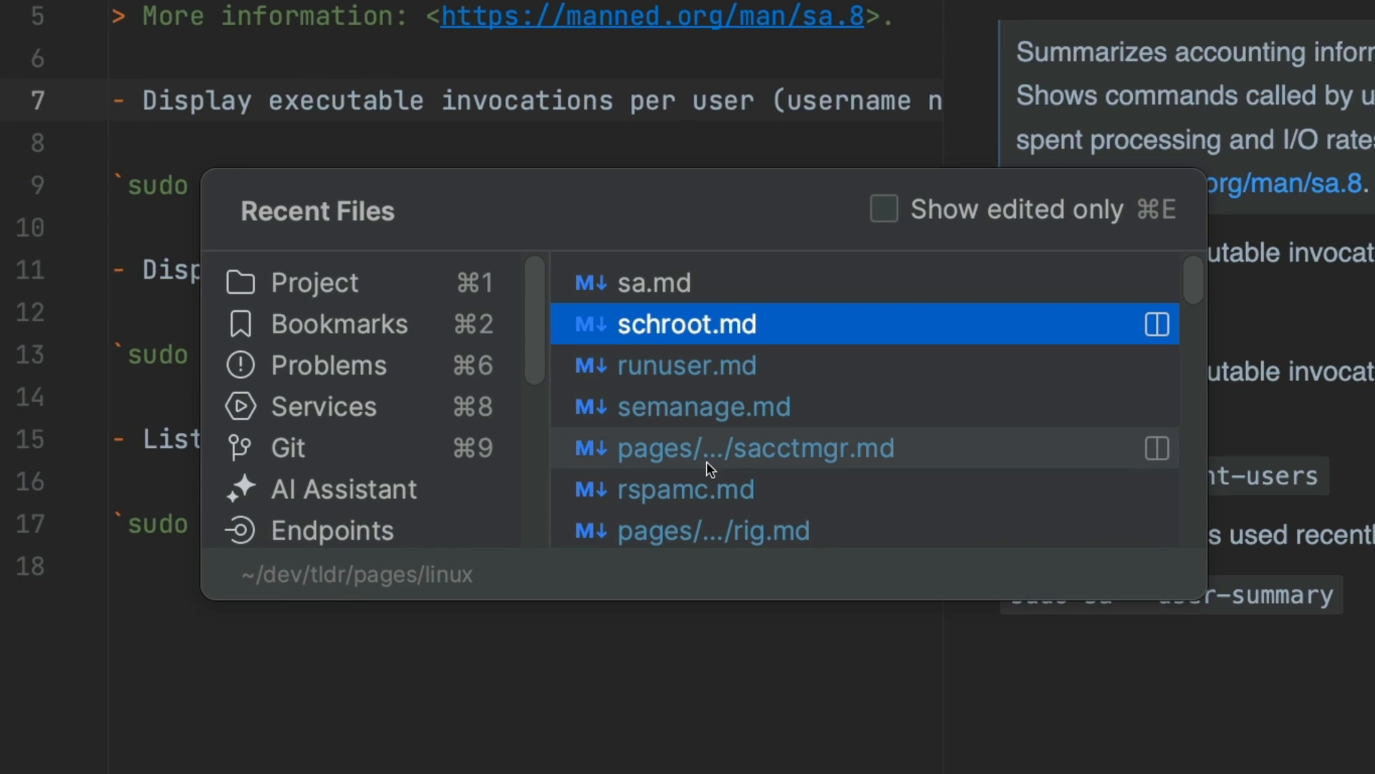
pyautogui.moveTo(741, 466)
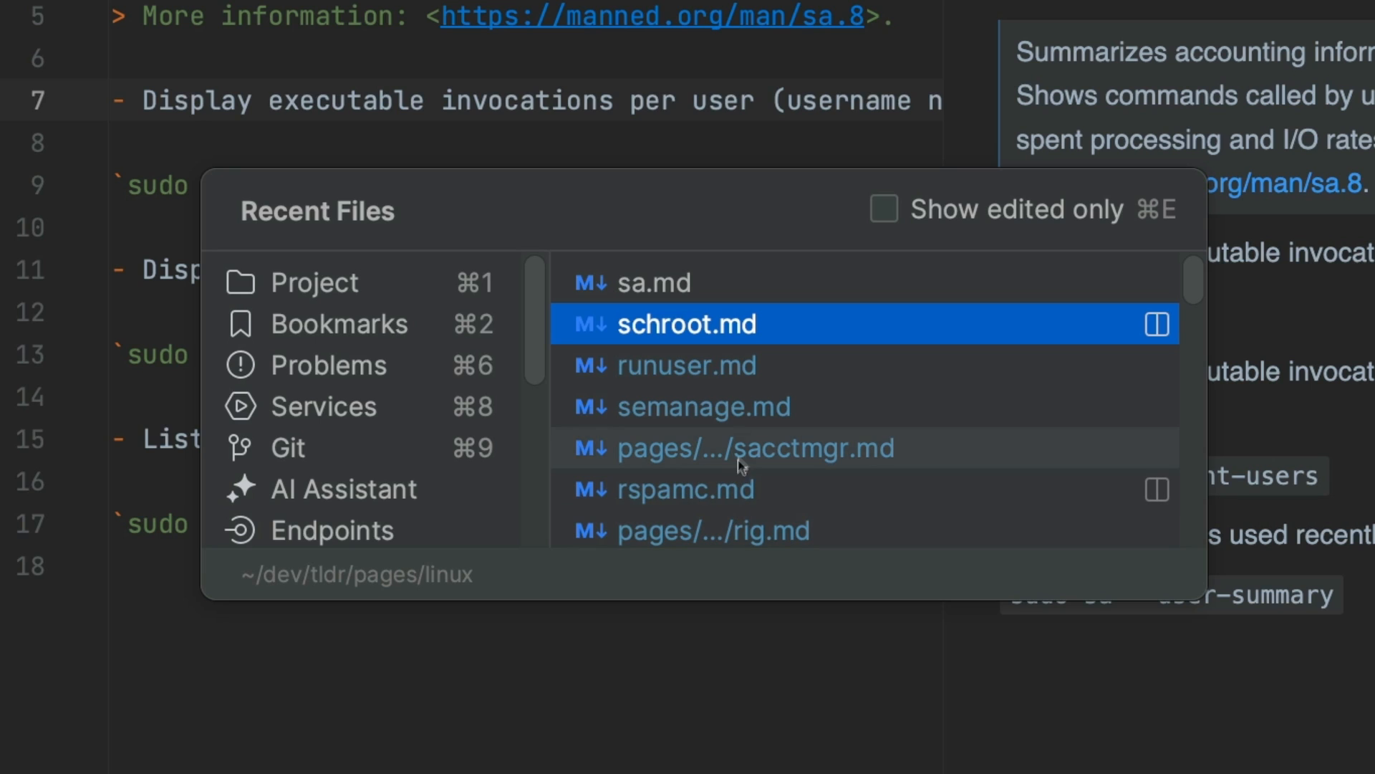
pyautogui.moveTo(753, 377)
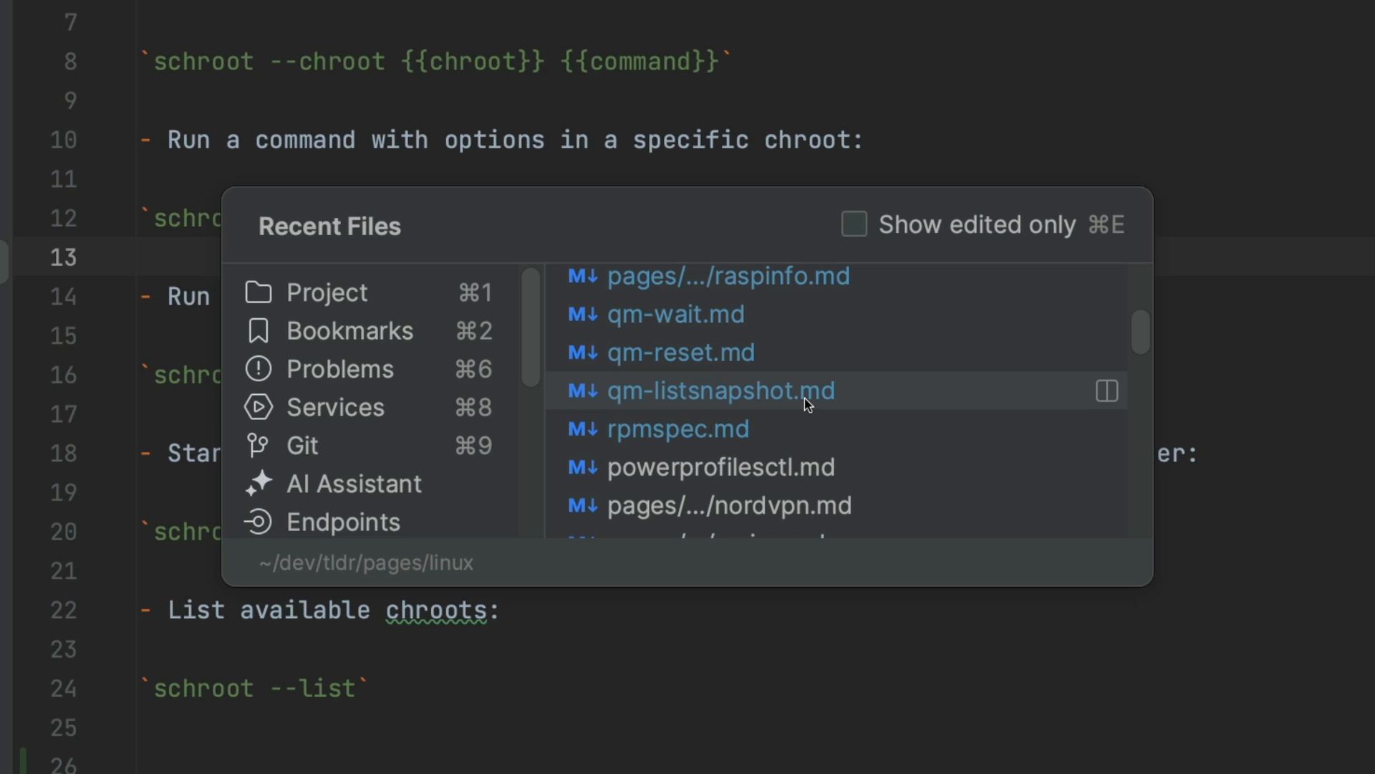
# - Filter recent files by 'qm' and open qm-wait.md
pyautogui.write('qm')
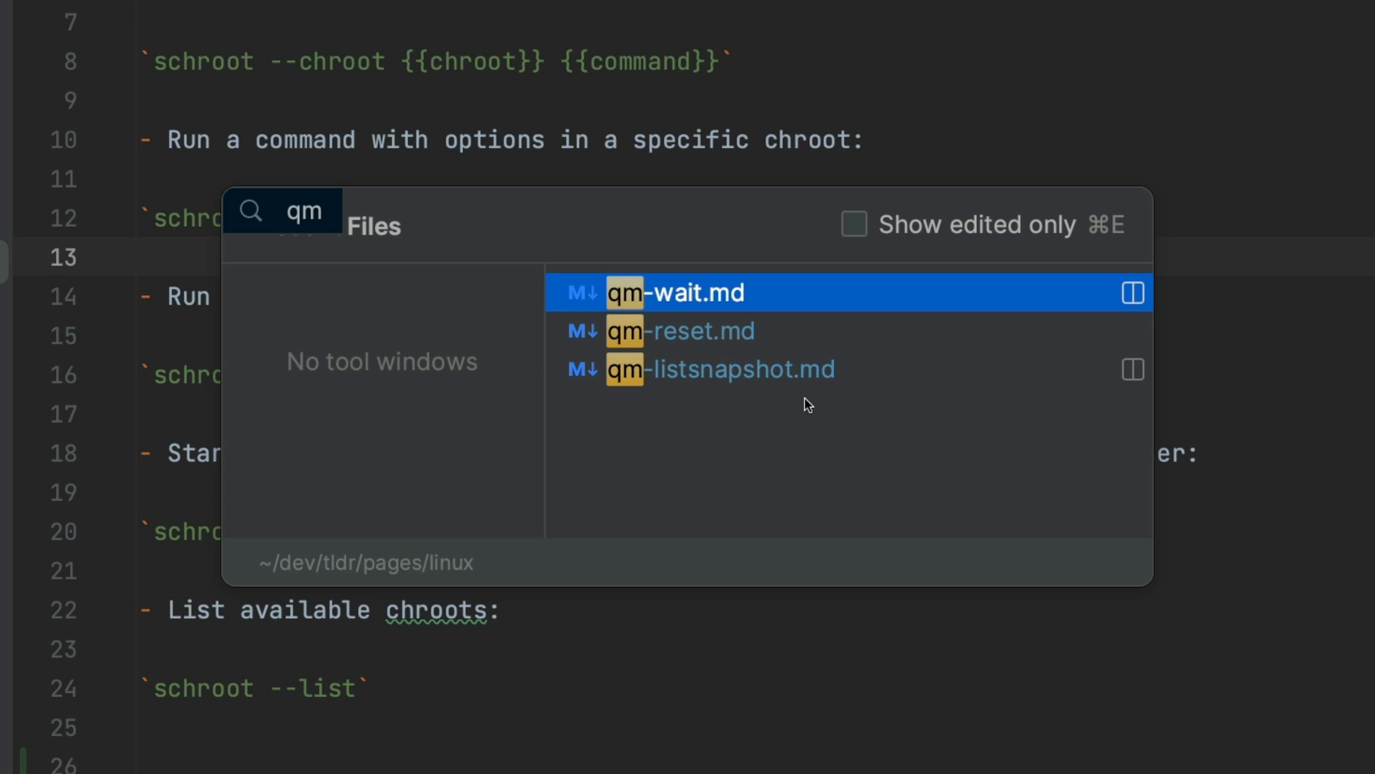
pyautogui.click(672, 293)
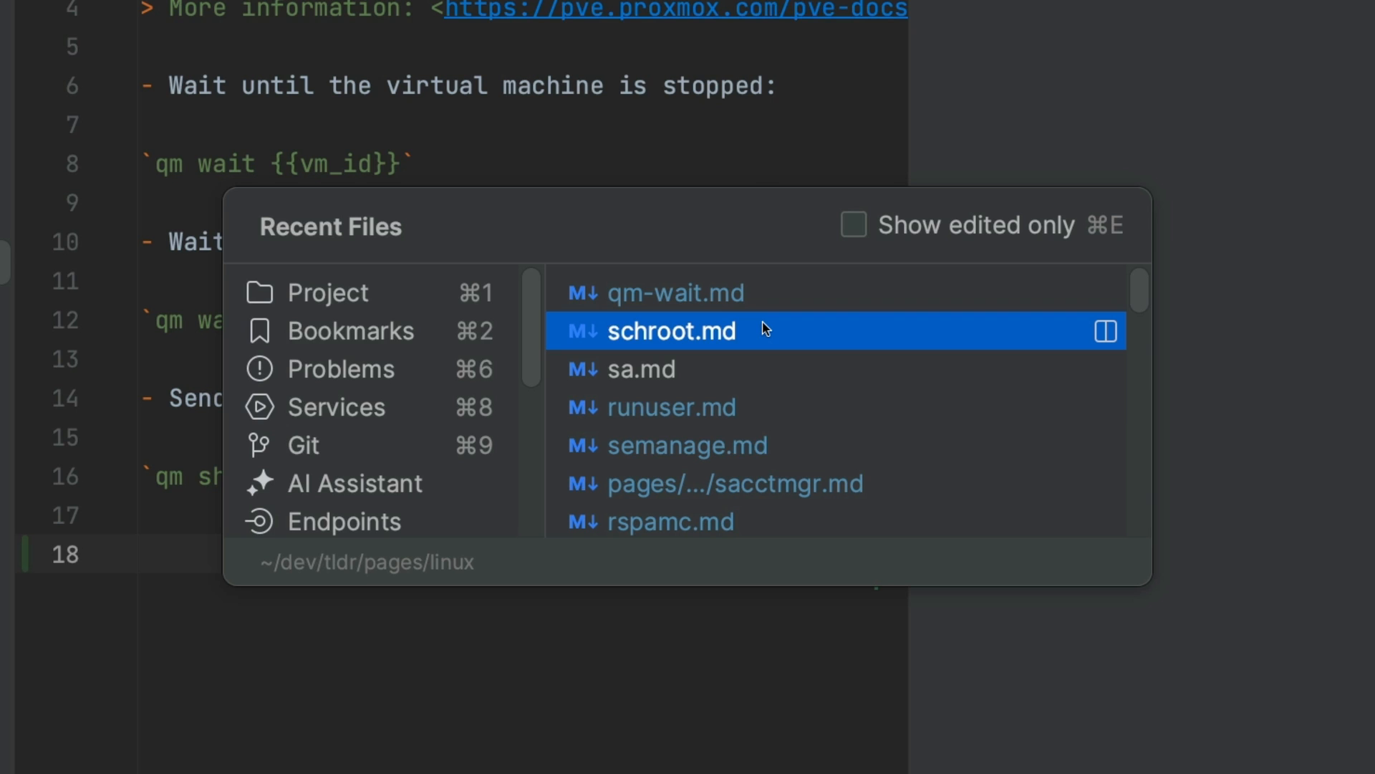
# - Tick 'Show edited only' so schroot.md, runuser.md and semanage.md remain
pyautogui.click(852, 224)
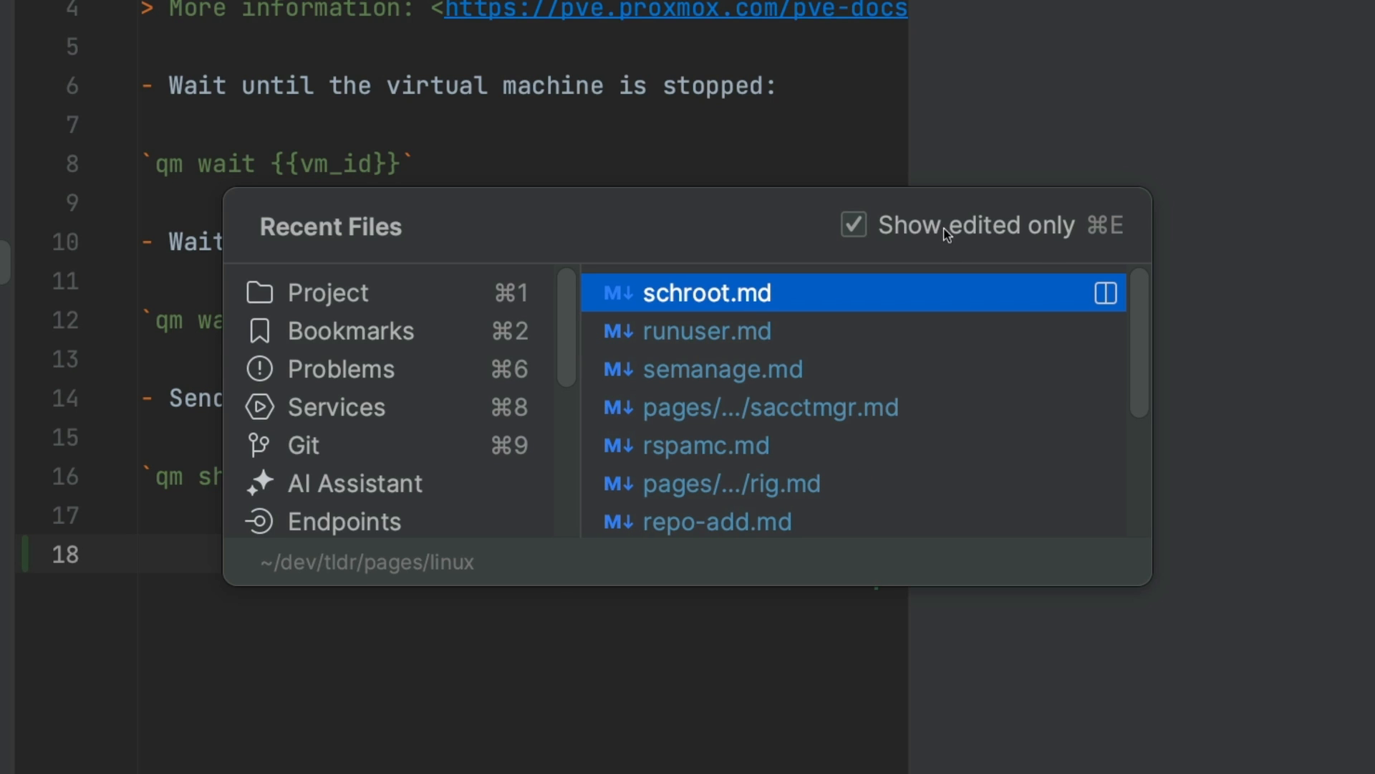
pyautogui.moveTo(929, 284)
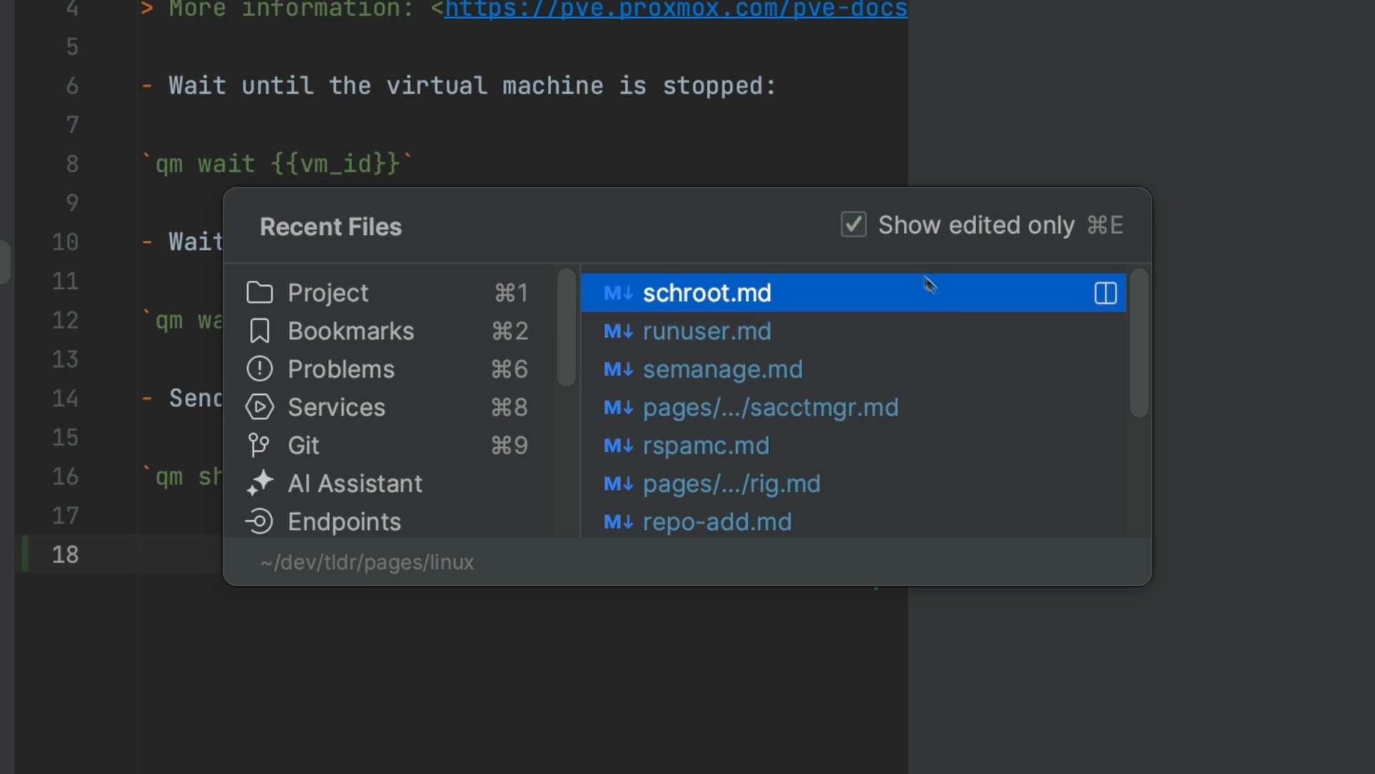
pyautogui.moveTo(990, 308)
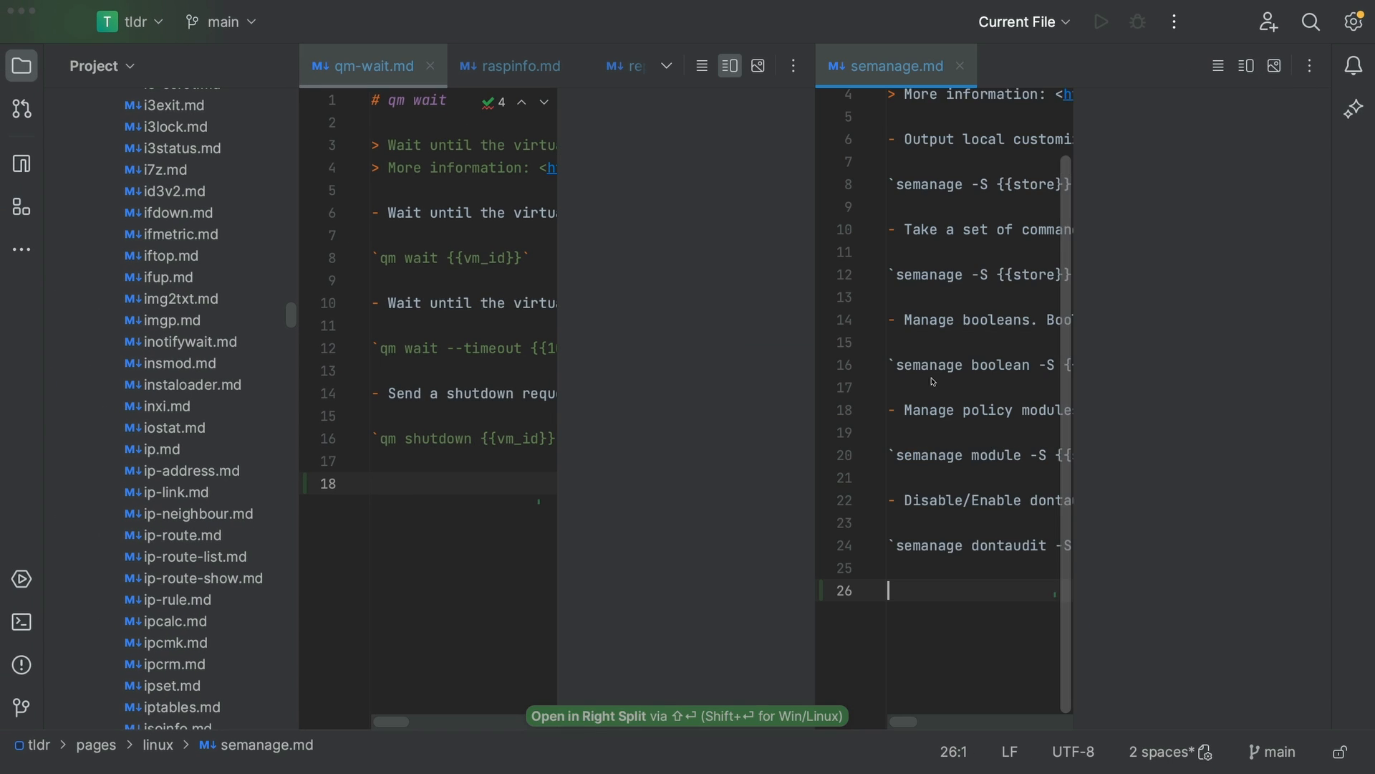
# - Reopen Recent Files with Cmd+E after splitting semanage.md beside qm-wait.md
pyautogui.press('cmd+e')
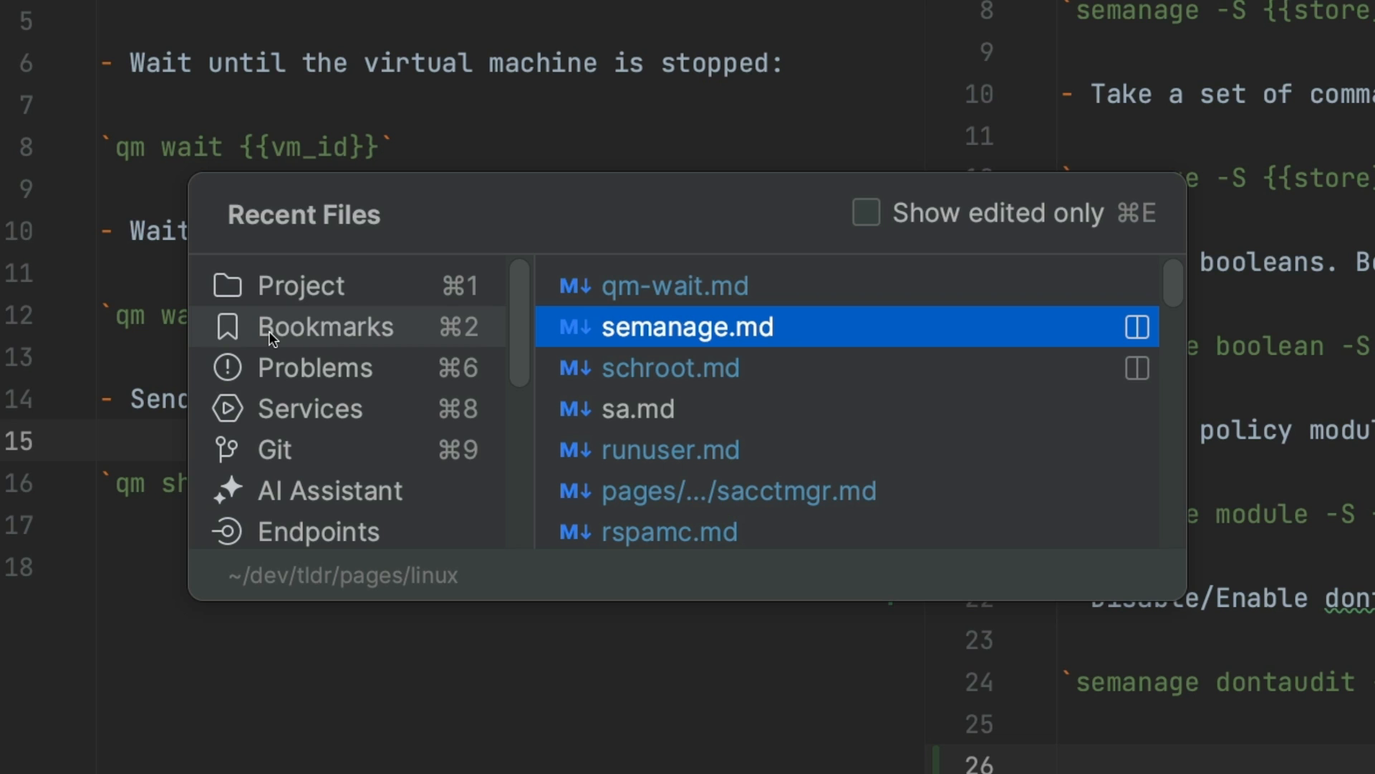
# - Type 'ter' to narrow the popup to the Terminal tool window
pyautogui.write('ter')
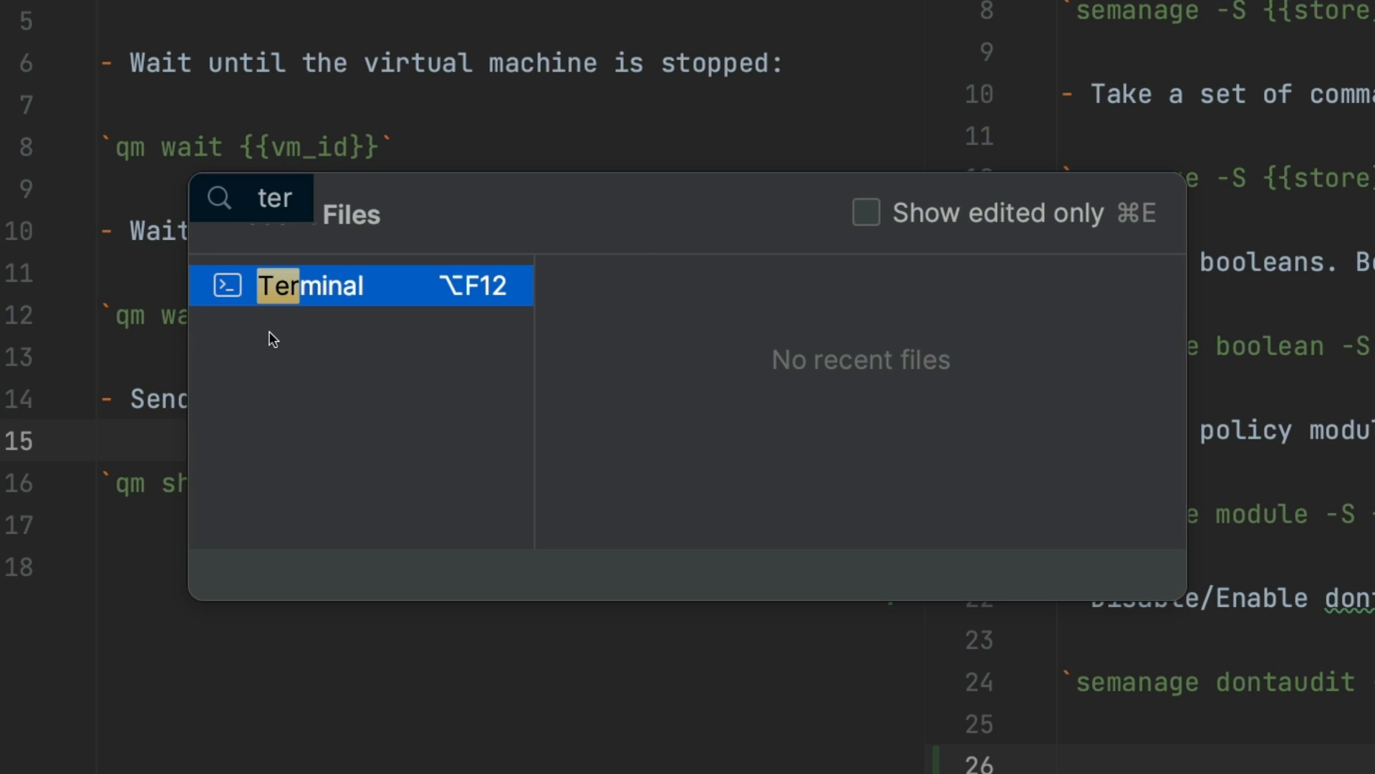